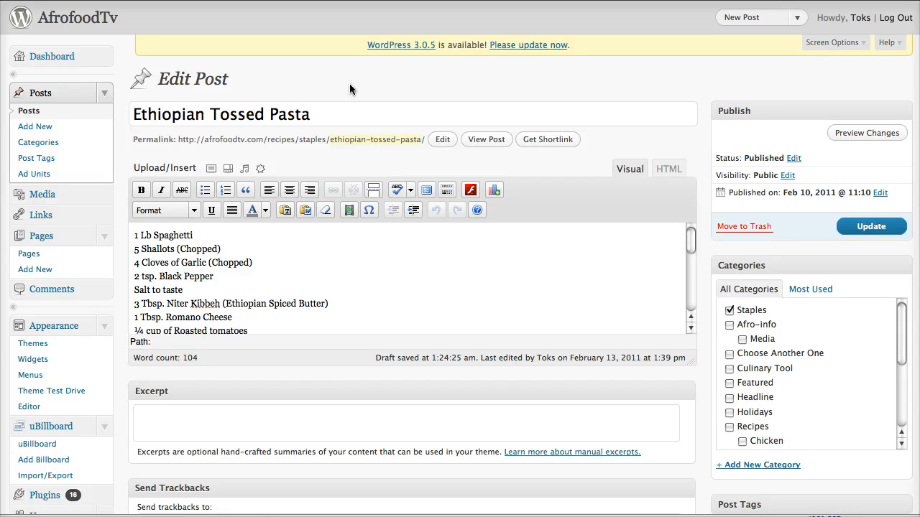
Fill the Excerpt box with "Drain the pasta and place aside", taken from the cooking instructions
triple_click(222, 115)
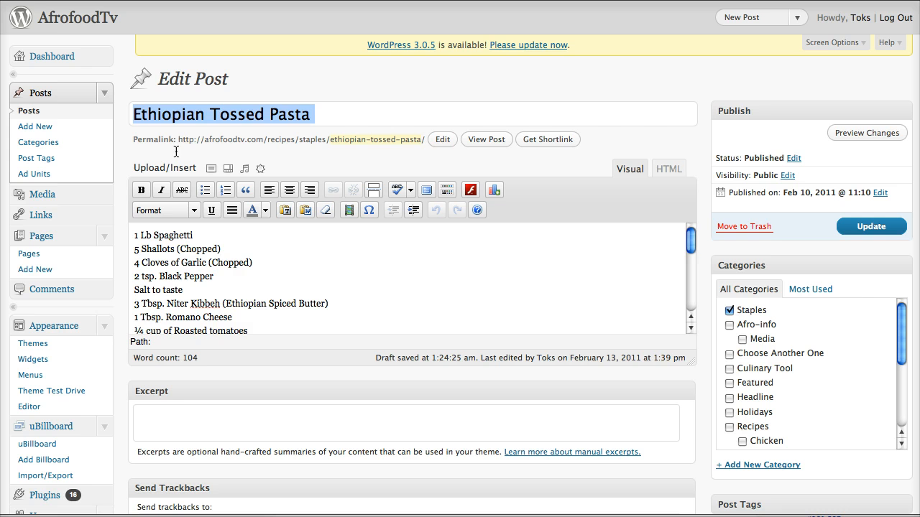
left_click(186, 235)
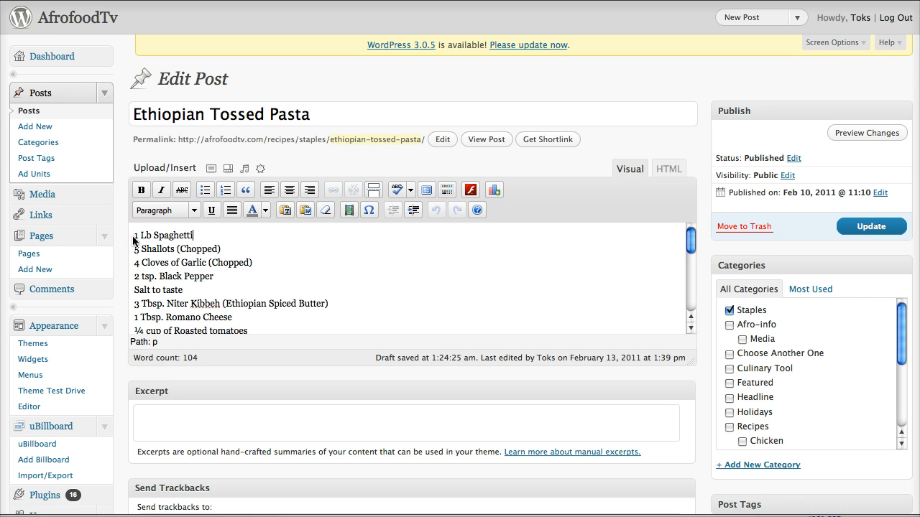
left_click_drag(135, 236, 322, 317)
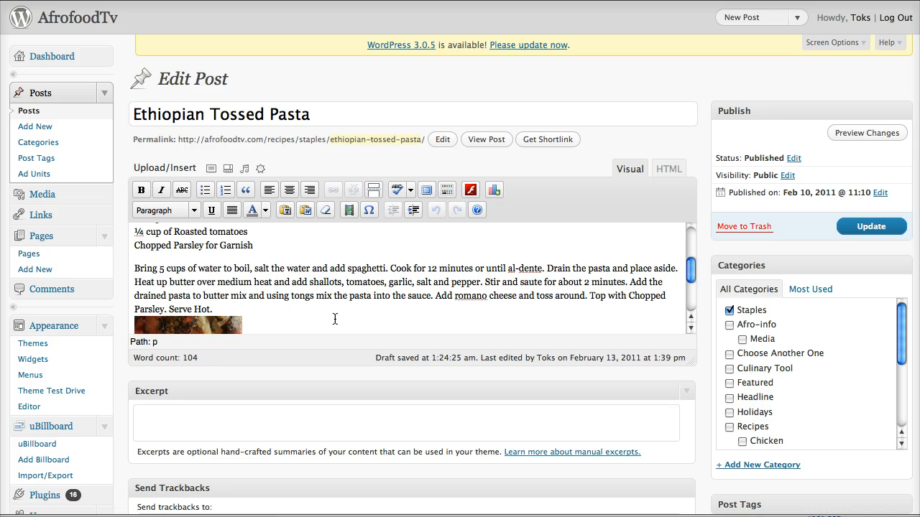
mouse_move(380, 241)
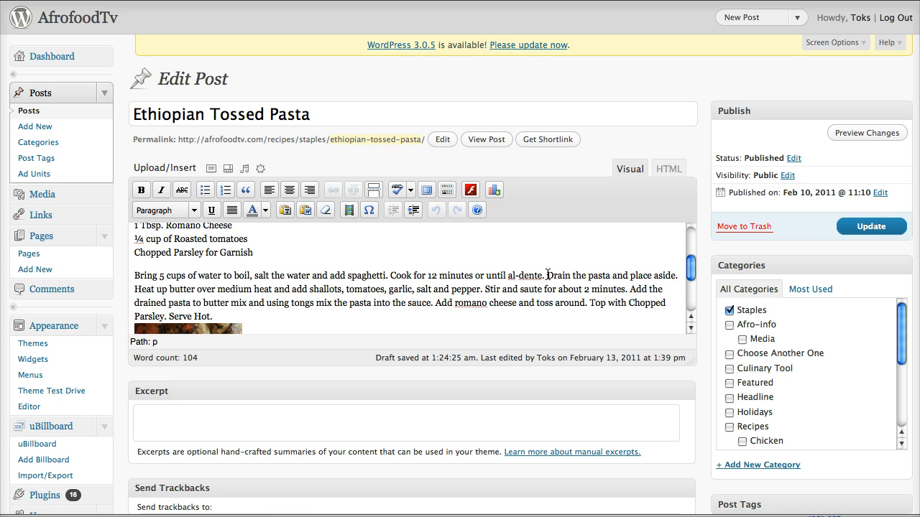
left_click_drag(547, 275, 678, 276)
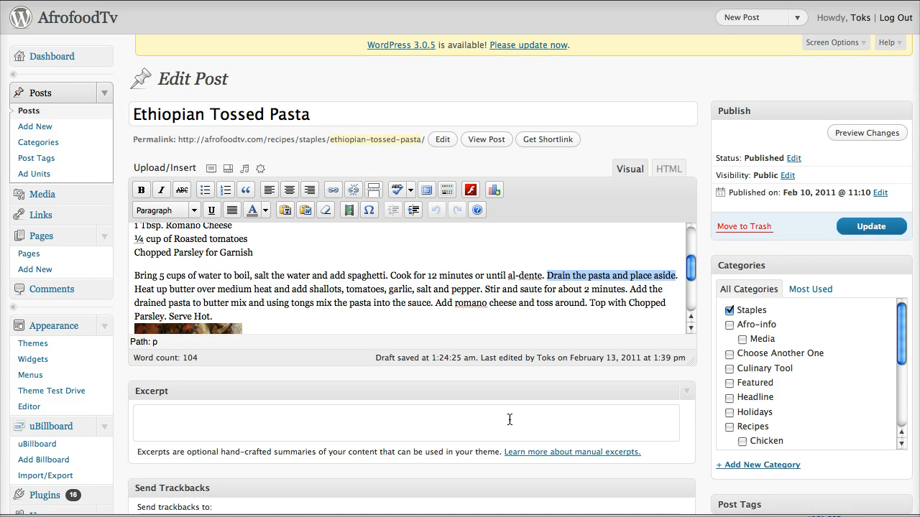
type("Drain the pasta and place aside")
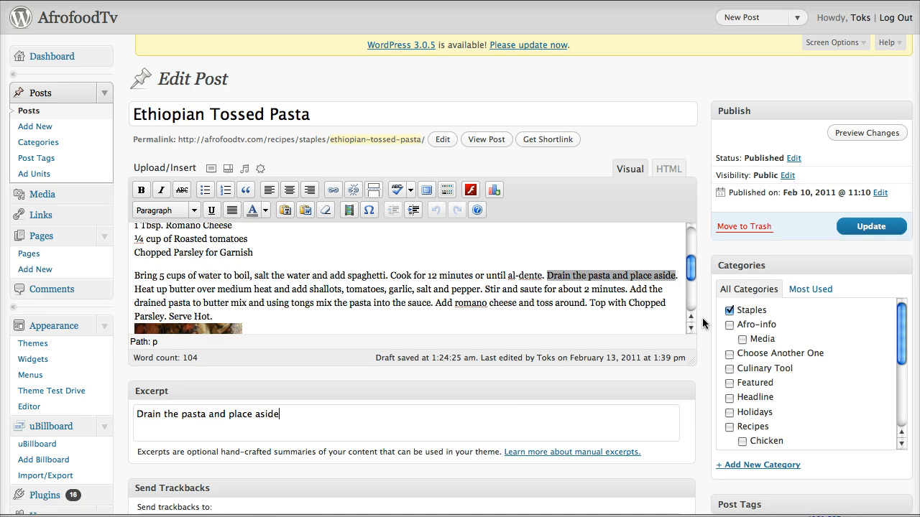
scroll("down", 3)
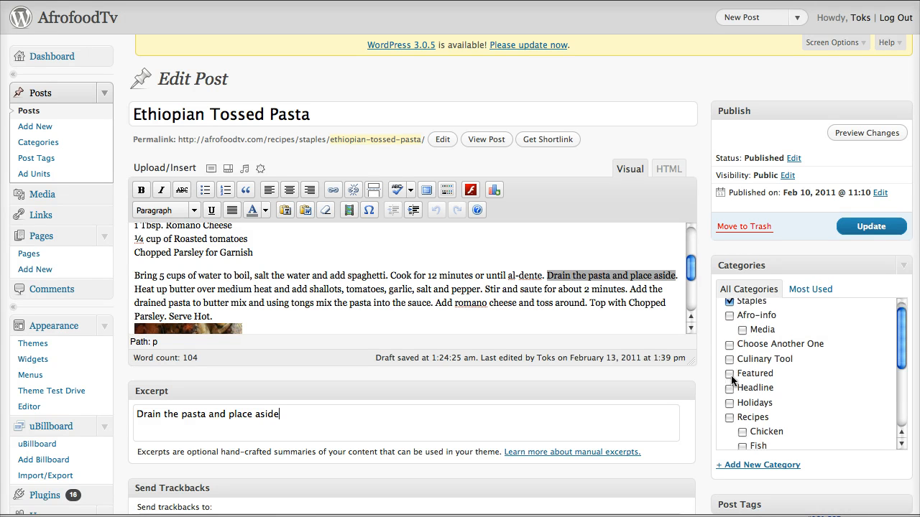
scroll("down", 3)
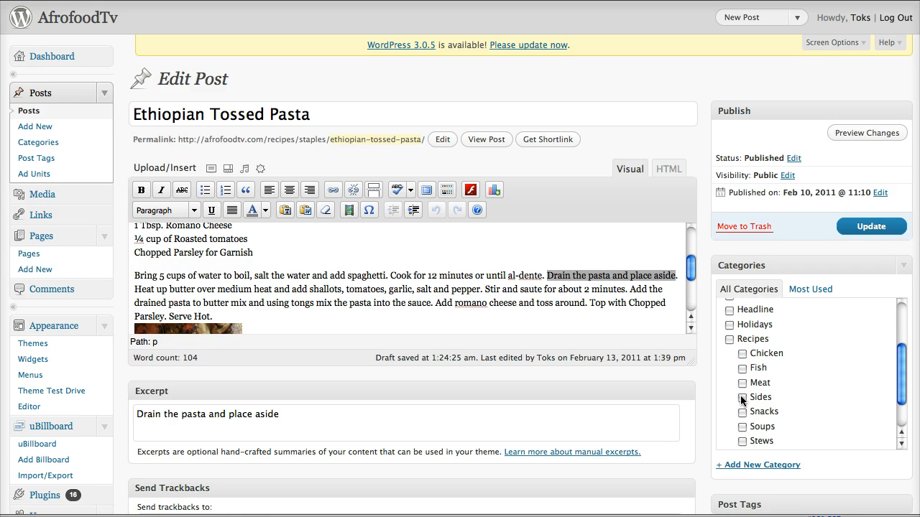
scroll("down", 3)
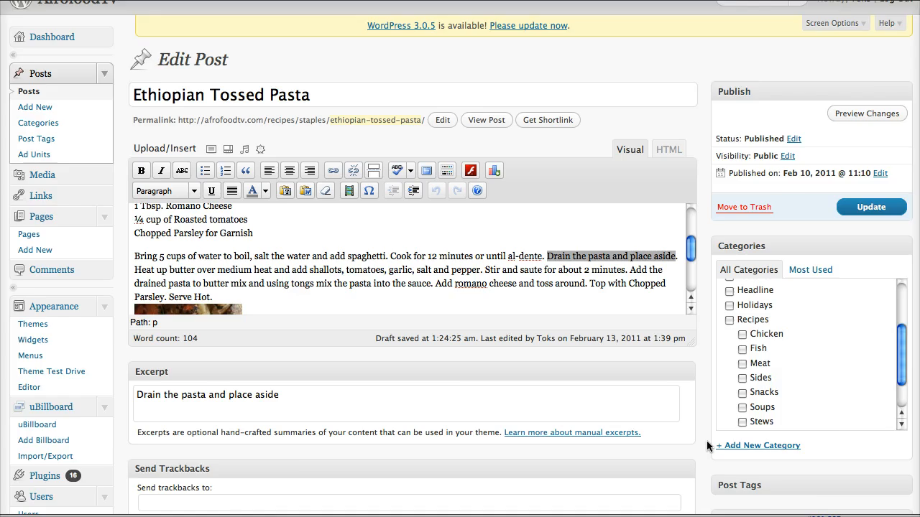
scroll("down", 3)
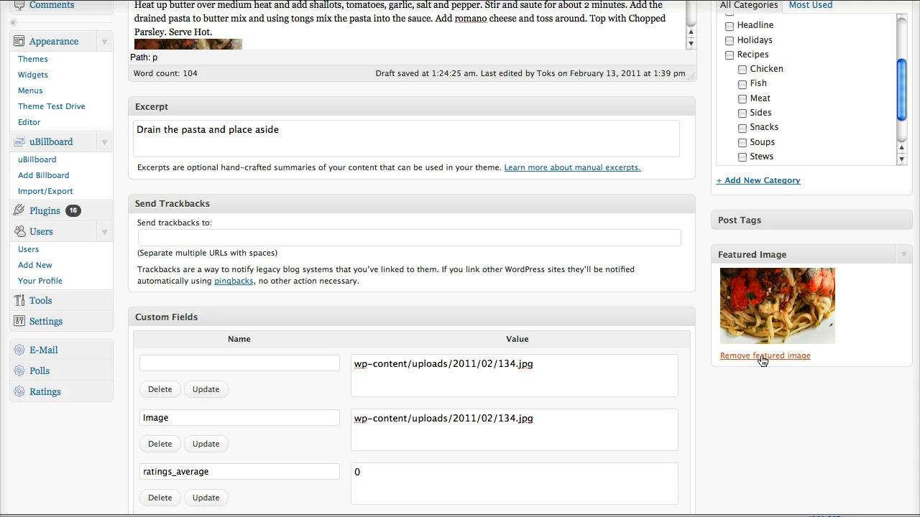
Remove the current pasta photo as featured image and start choosing a new one
left_click(765, 356)
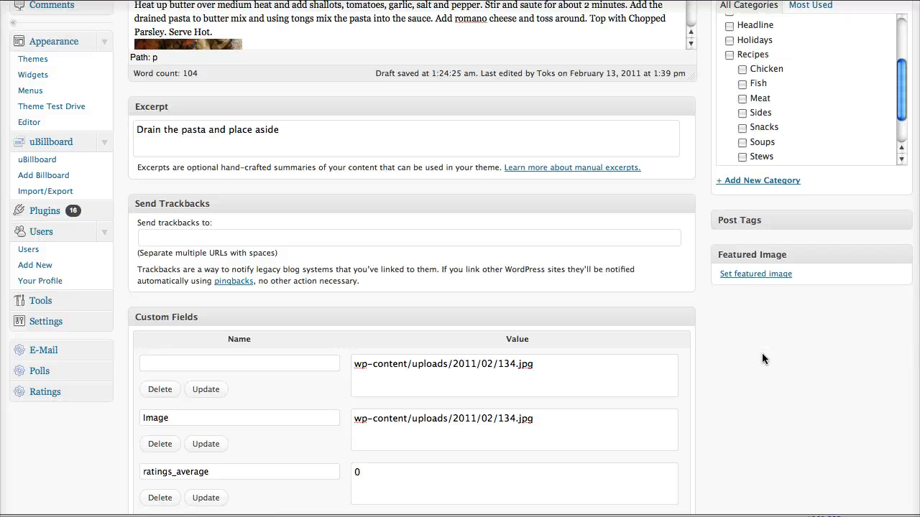
left_click(756, 273)
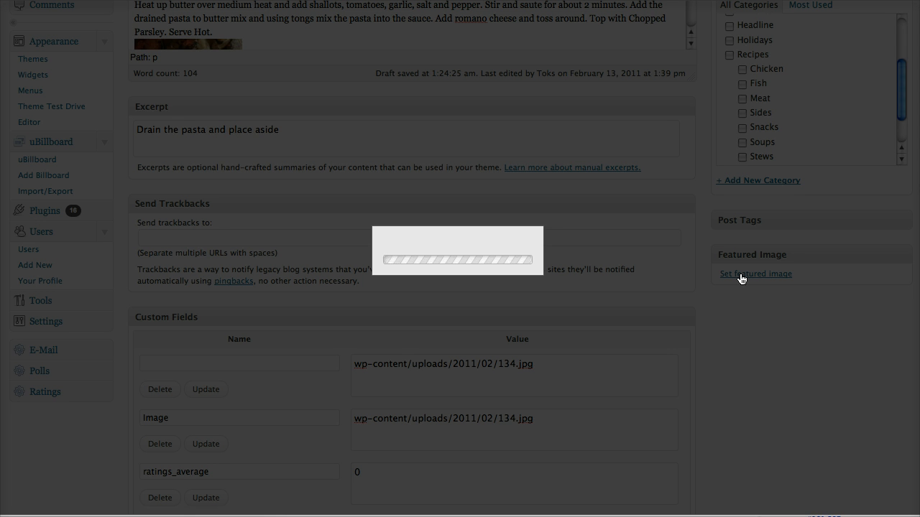
Set the "Tossed Spaghetti in Ethiopian Spiced Butter" gallery photo as the featured image
left_click(756, 273)
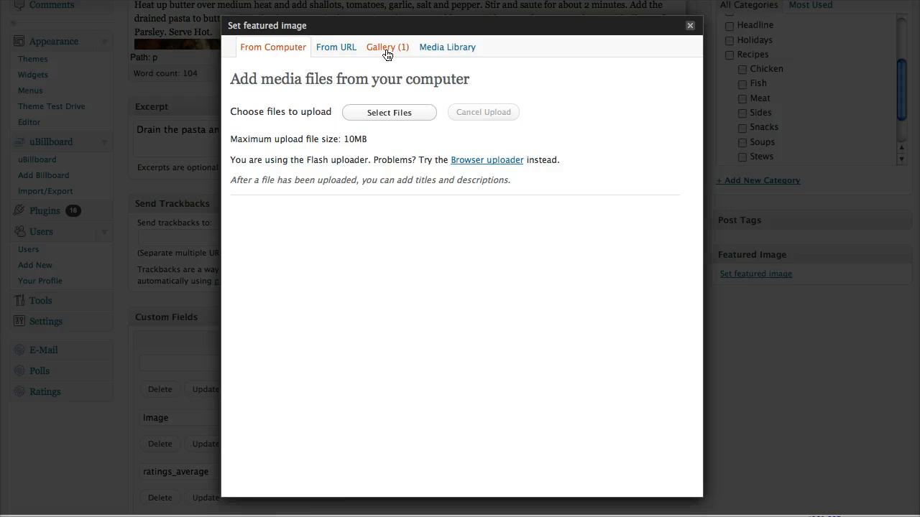
mouse_move(441, 52)
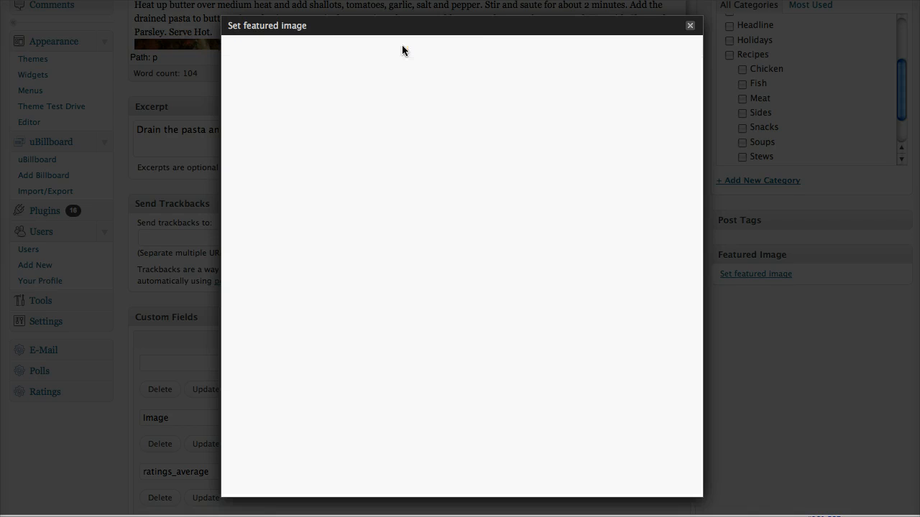
left_click(388, 46)
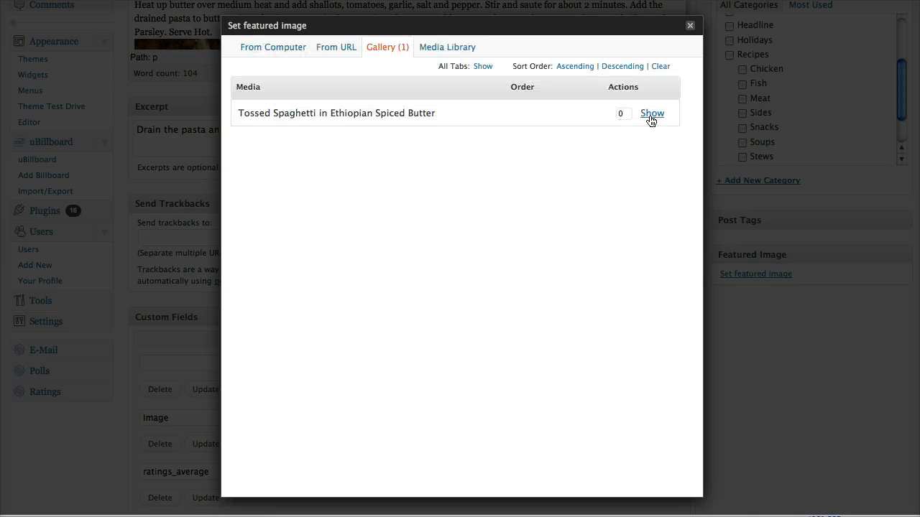
left_click(652, 112)
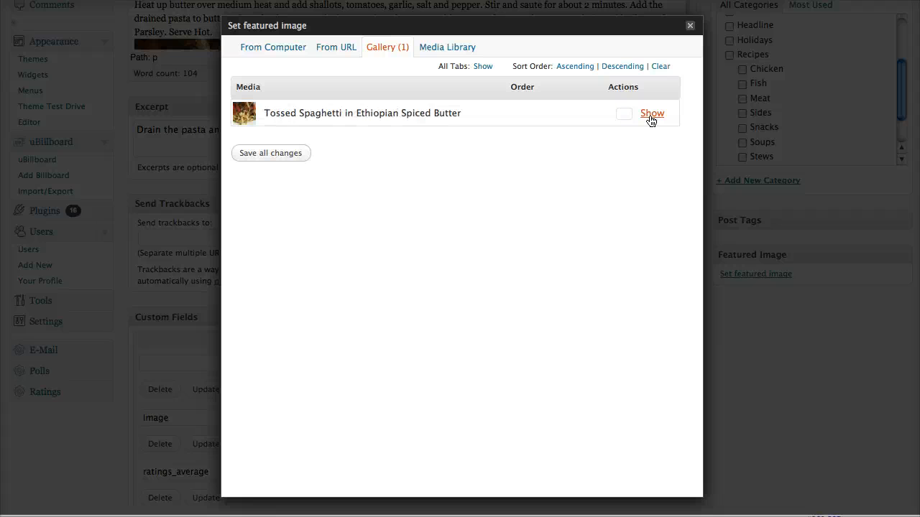
mouse_move(649, 118)
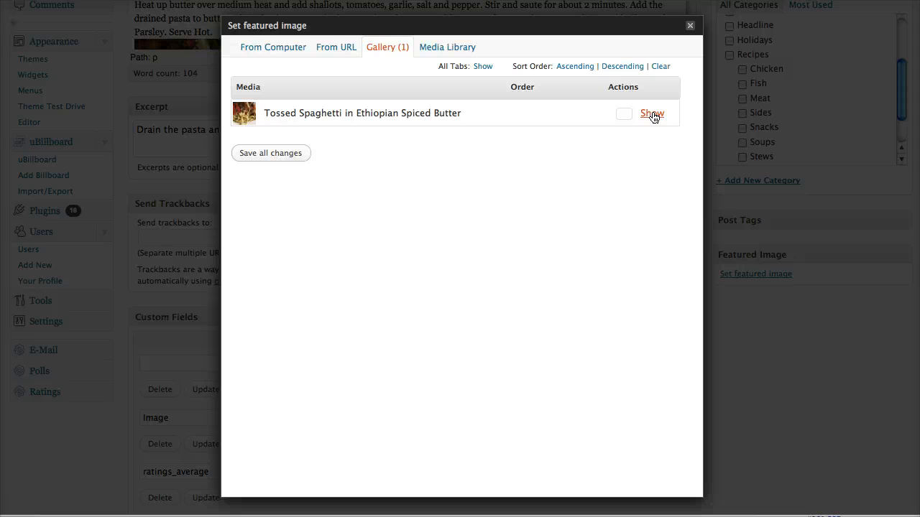
left_click(652, 114)
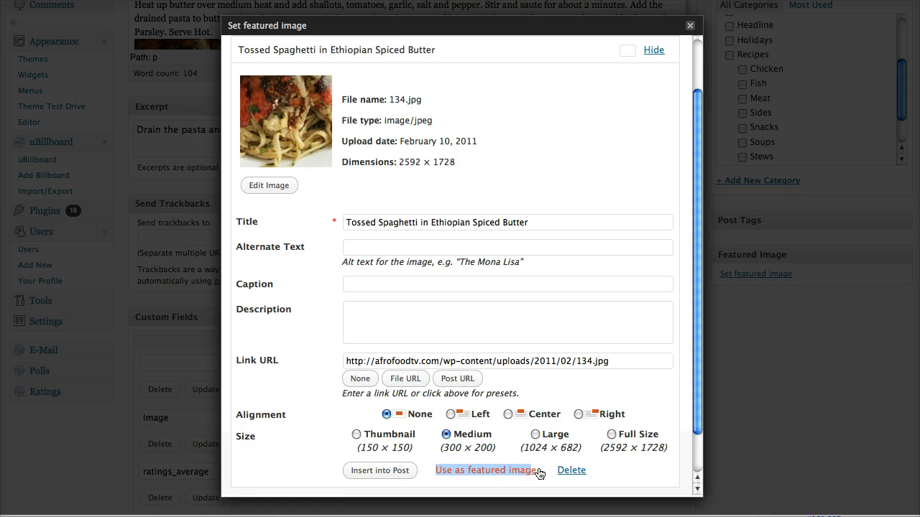
left_click(486, 470)
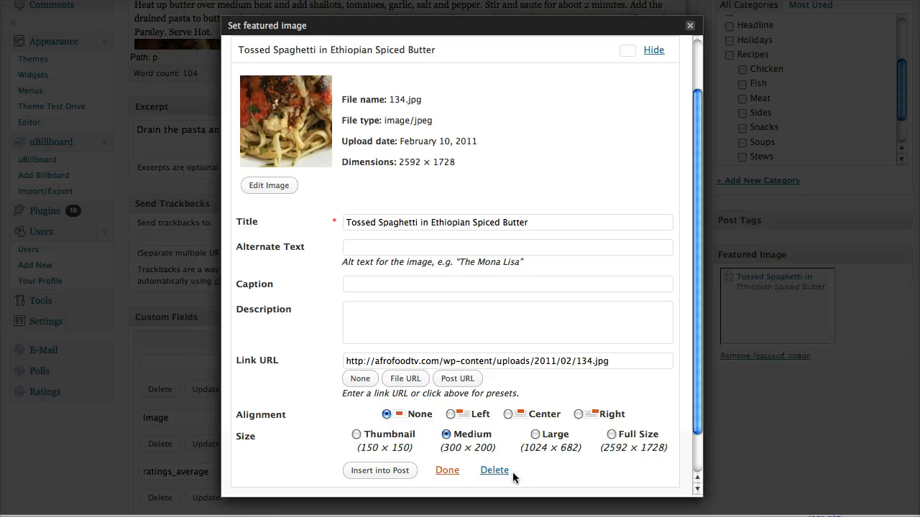
left_click(446, 470)
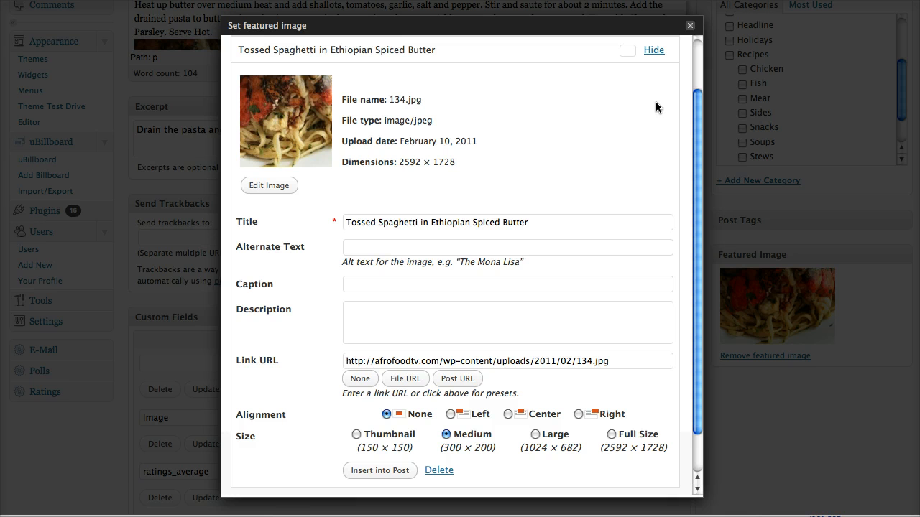
mouse_move(799, 375)
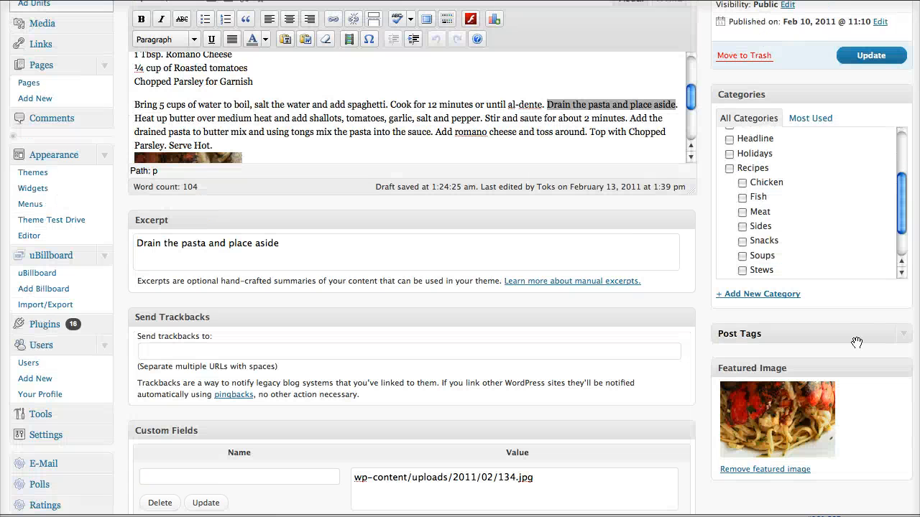
Add the tags "african food" and "africa" to the post's existing tags
left_click(905, 333)
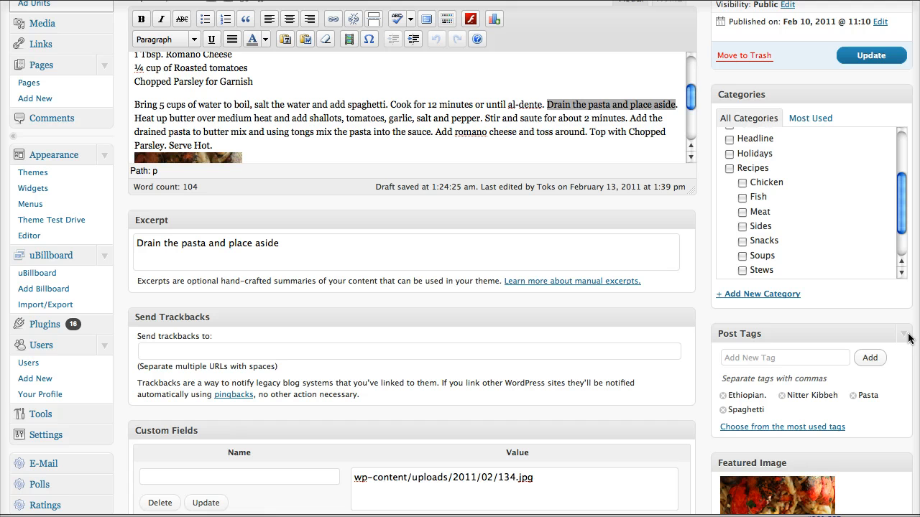
left_click(784, 356)
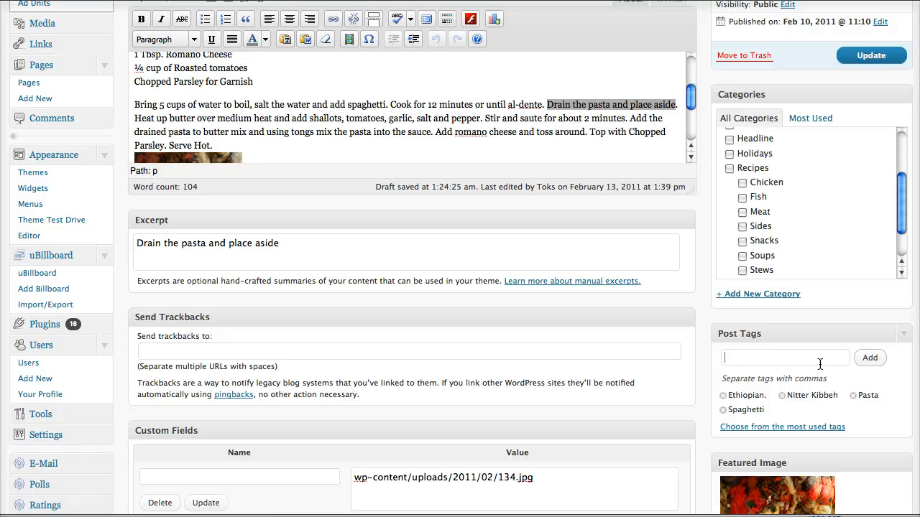
type("african food")
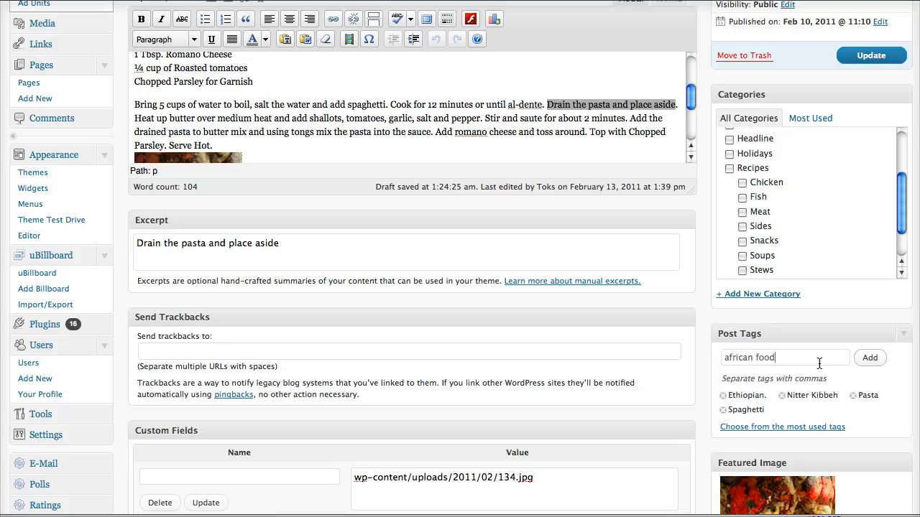
left_click(869, 357)
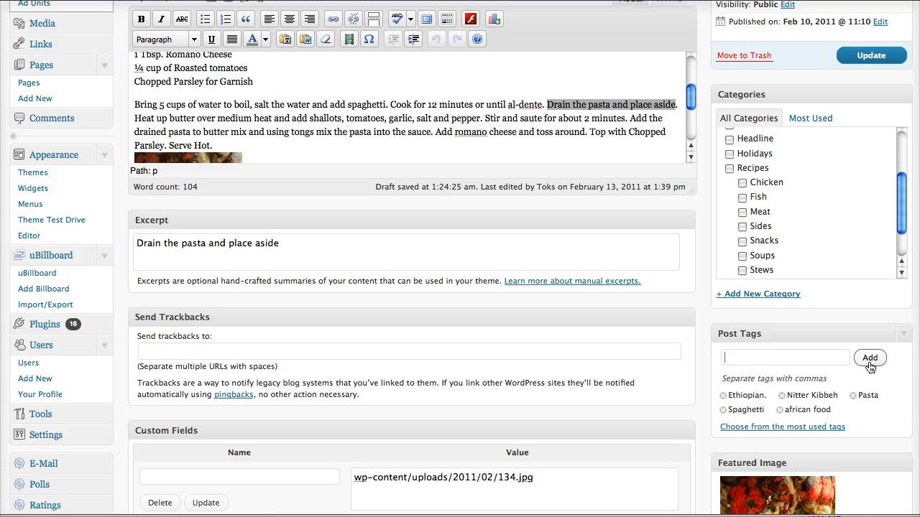
type("africa")
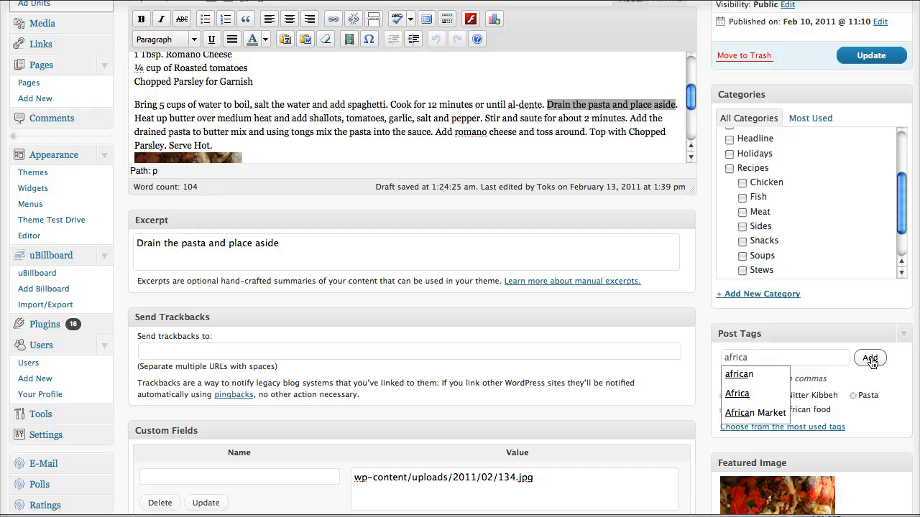
left_click(871, 358)
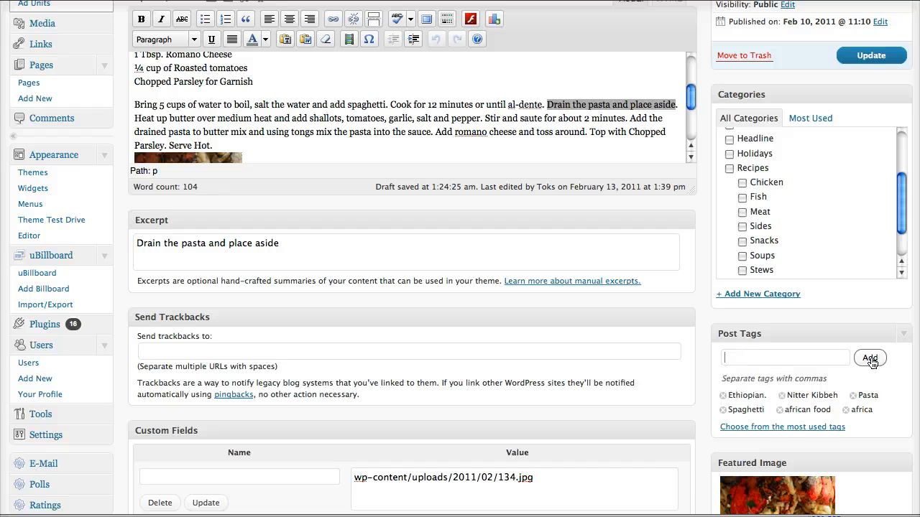
mouse_move(802, 374)
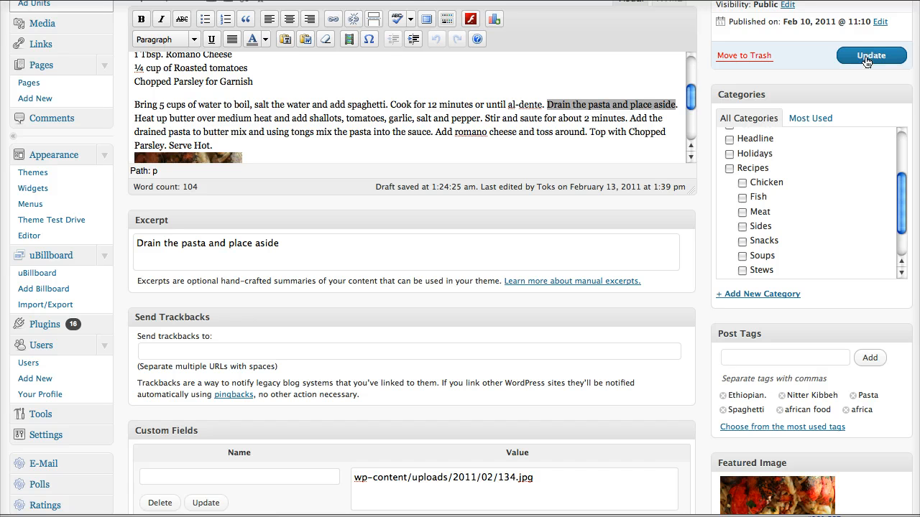
Update the post so the new excerpt, featured image and tags are saved
left_click(871, 55)
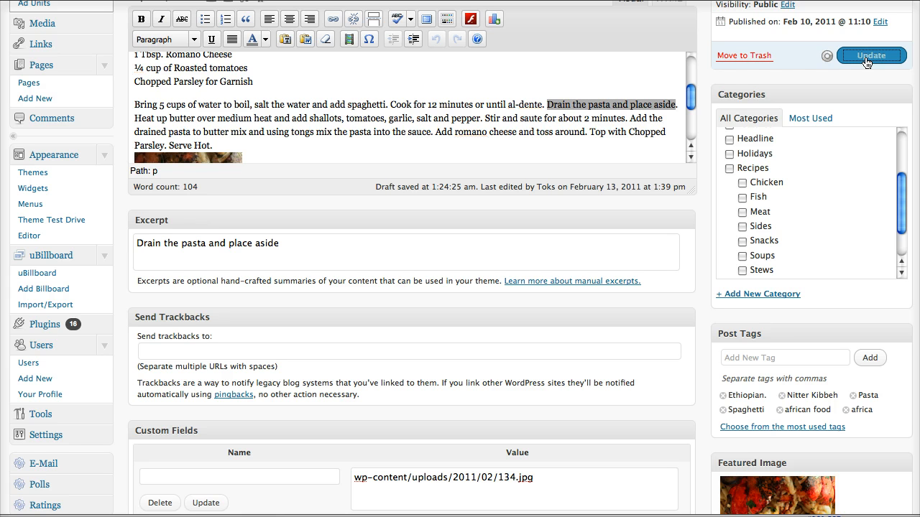
left_click(870, 54)
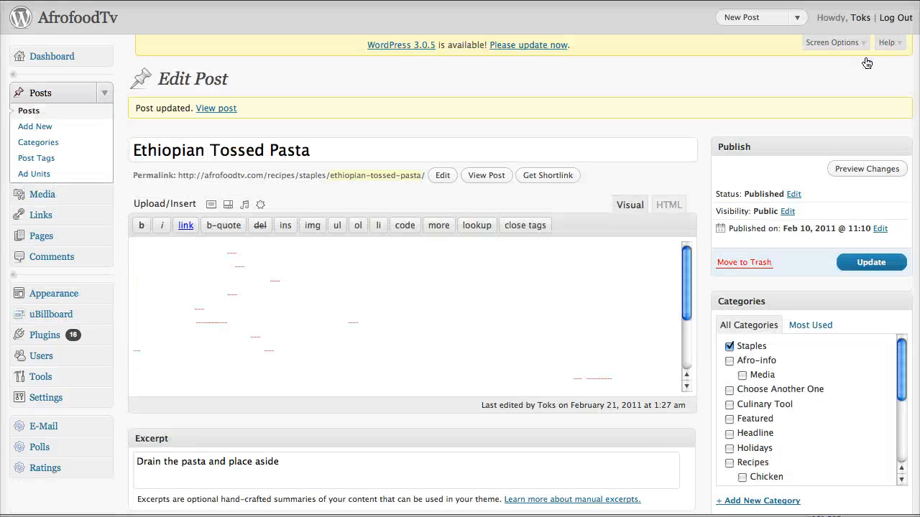